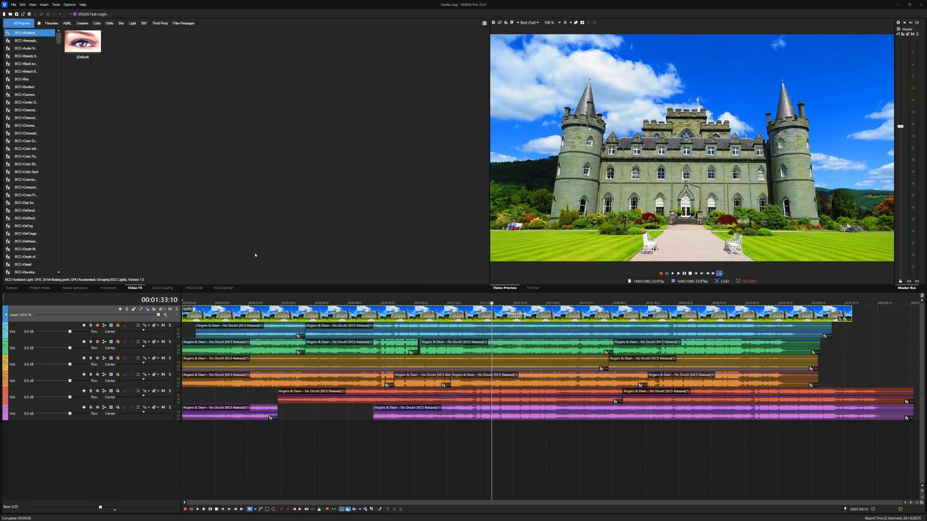
mouse_move(263, 230)
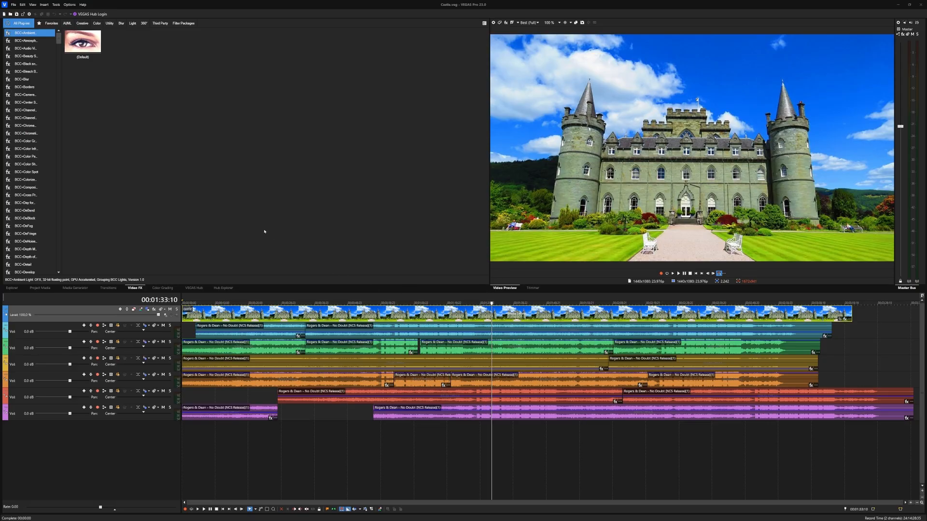
mouse_move(154, 274)
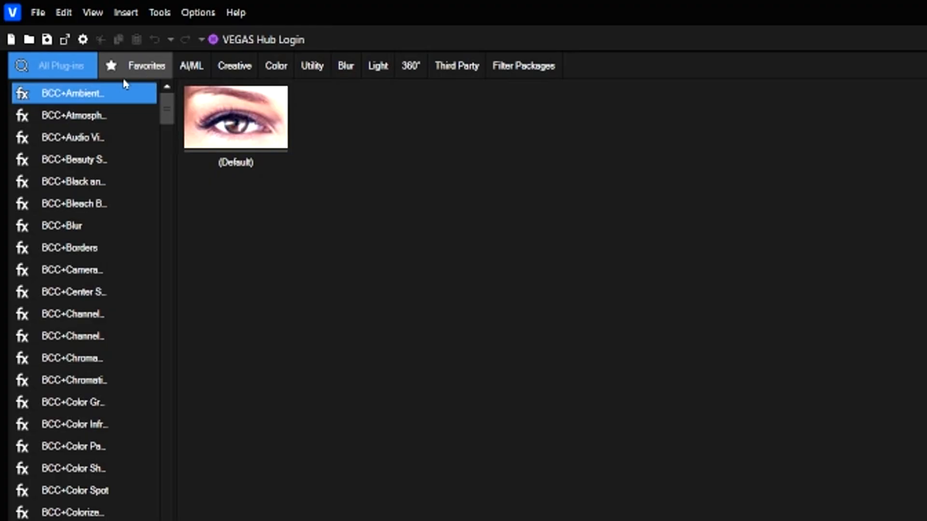
Add Black and White to the castle event, then Brightness and Contrast to its chain.
text(black)
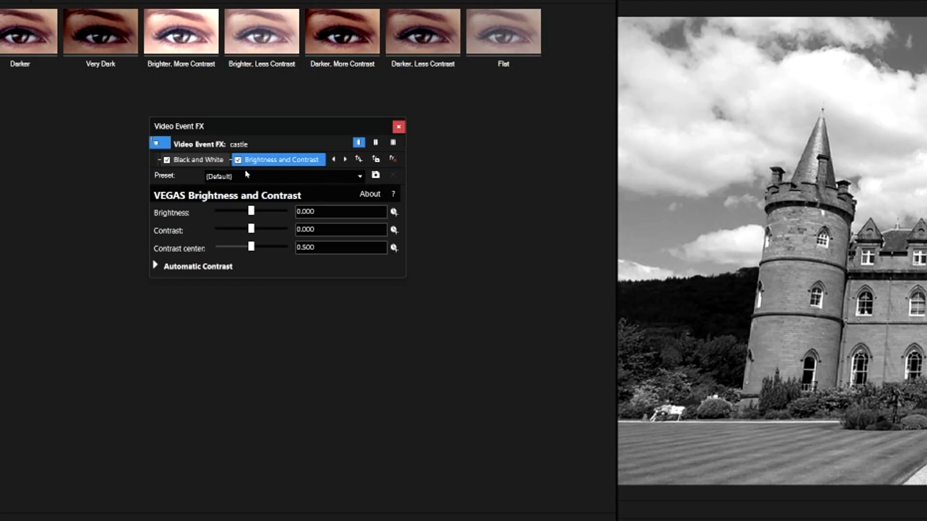
click(199, 159)
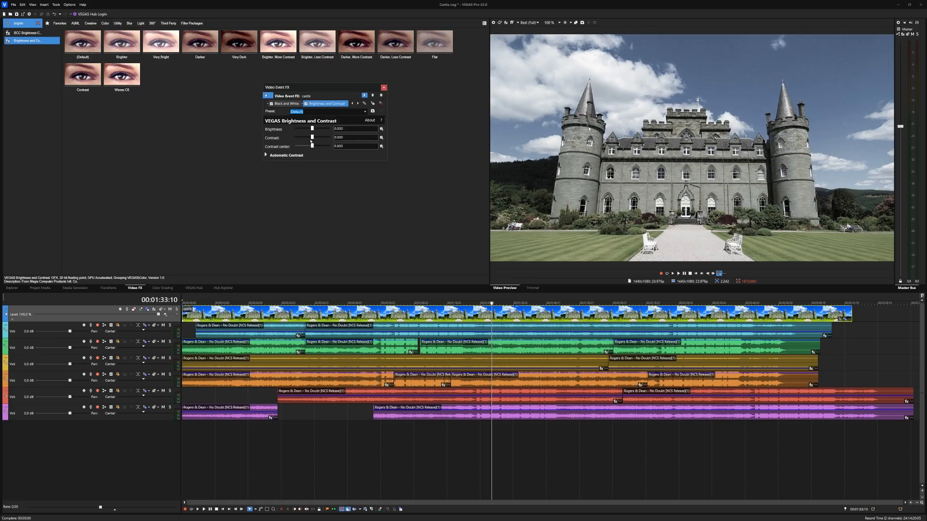
Set the castle clip's brightness to -0.116 and contrast to 0.306.
drag(313, 129, 310, 129)
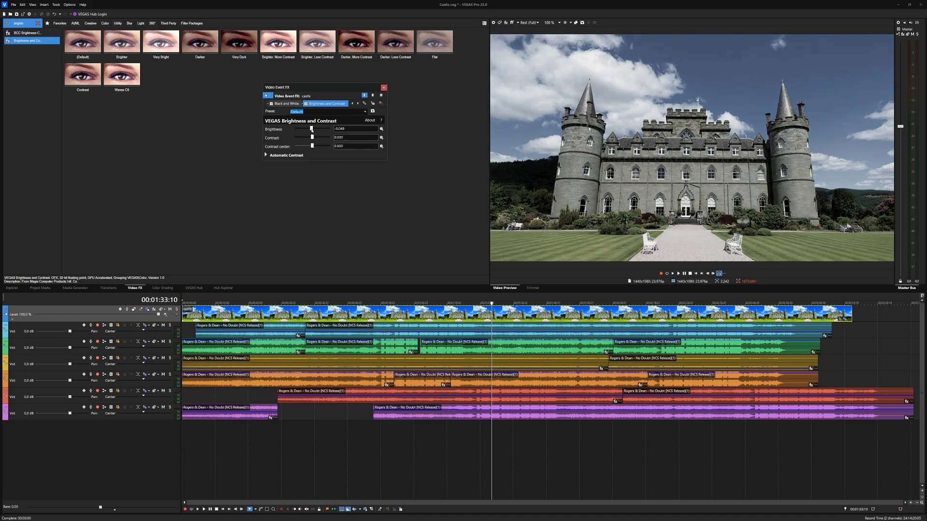
drag(312, 129, 310, 128)
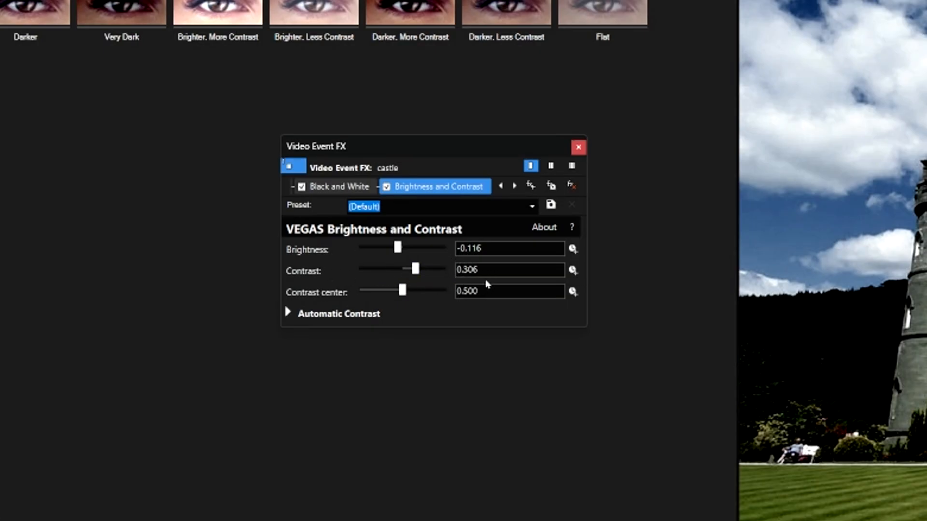
mouse_move(510, 275)
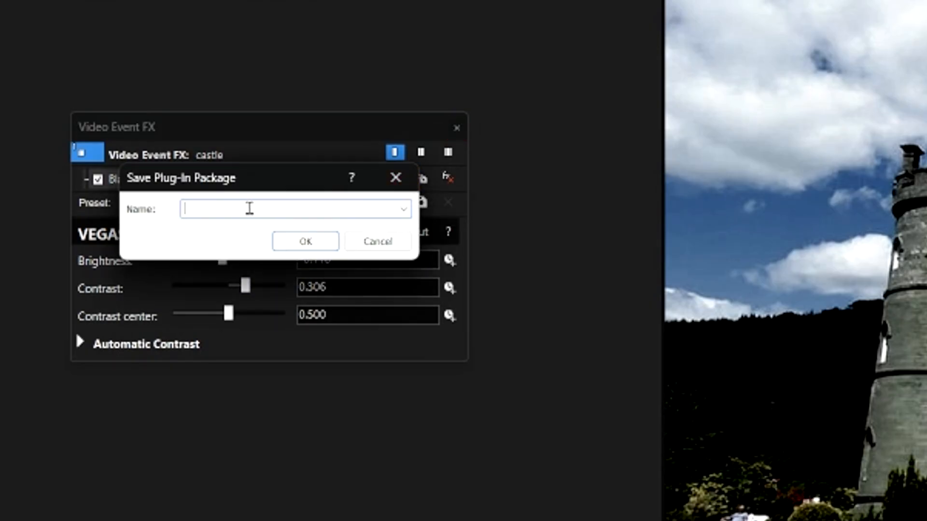
Save the castle clip's effect chain as a plug-in package named Castle.
text(c)
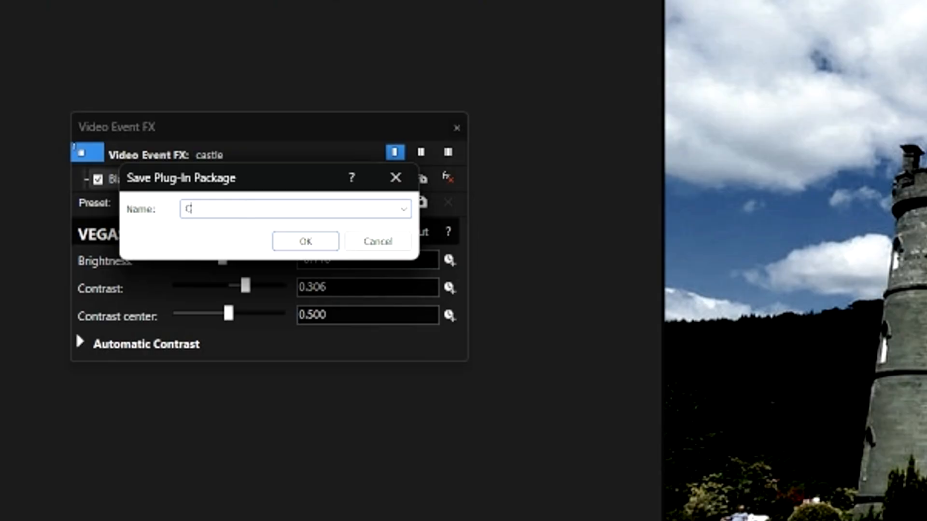
text(astle)
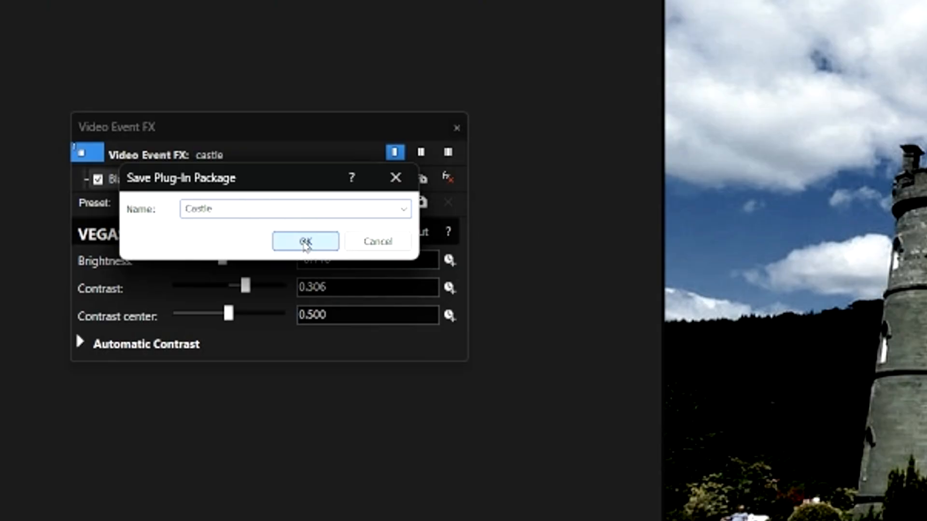
click(305, 243)
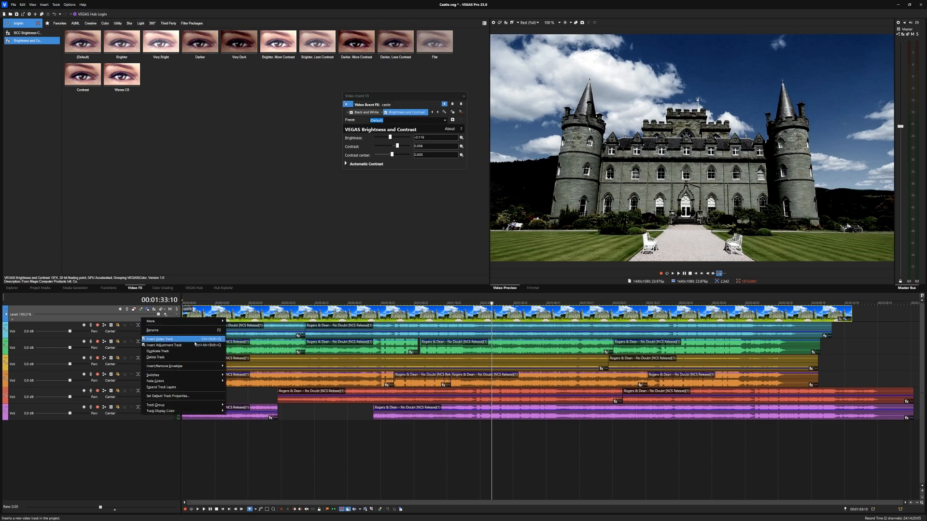
Insert a new video track and show the Filter Packages folder in its Plug-In Chooser.
click(160, 339)
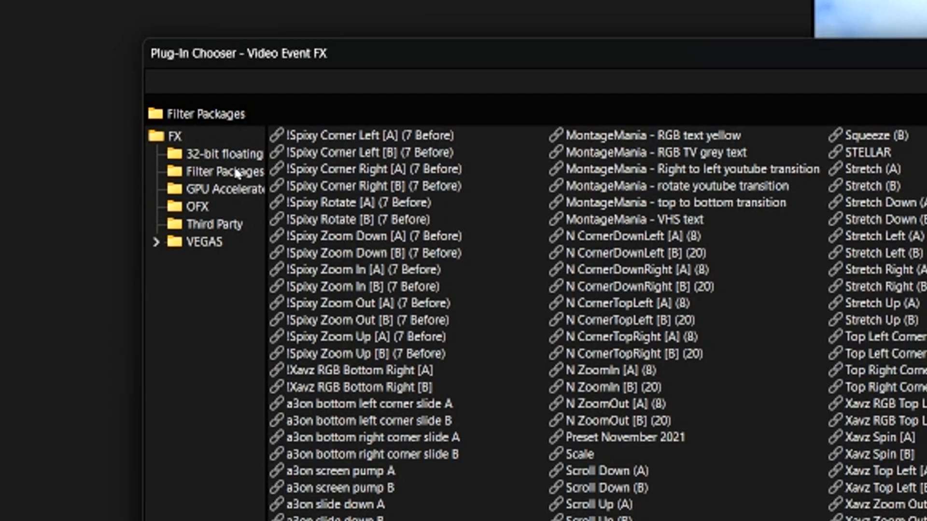
click(225, 172)
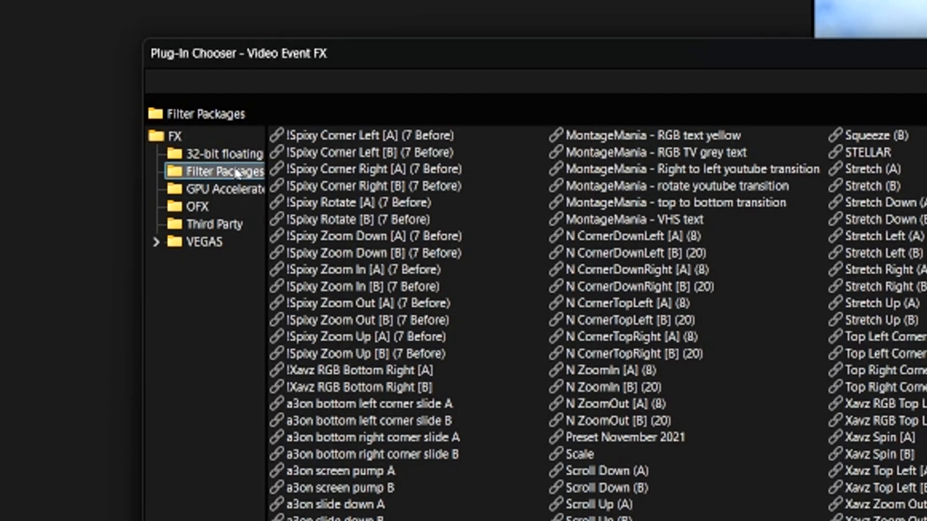
scroll(down, 3)
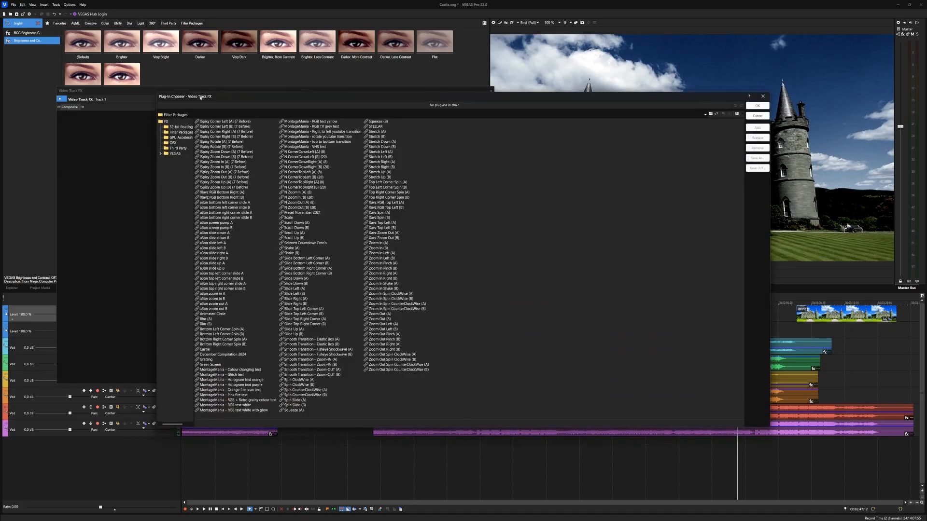
Apply the Castle filter package to the new video track and dismiss the Pan/Crop window.
click(305, 309)
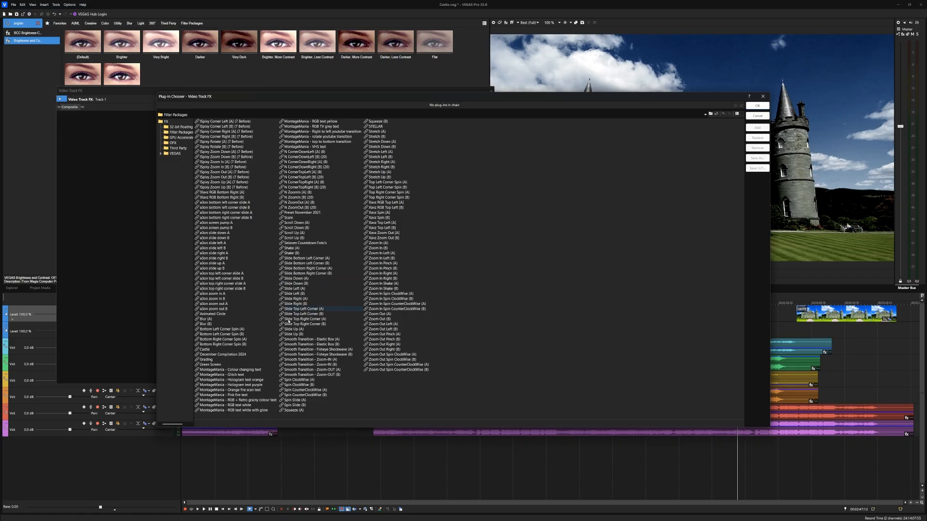
click(205, 349)
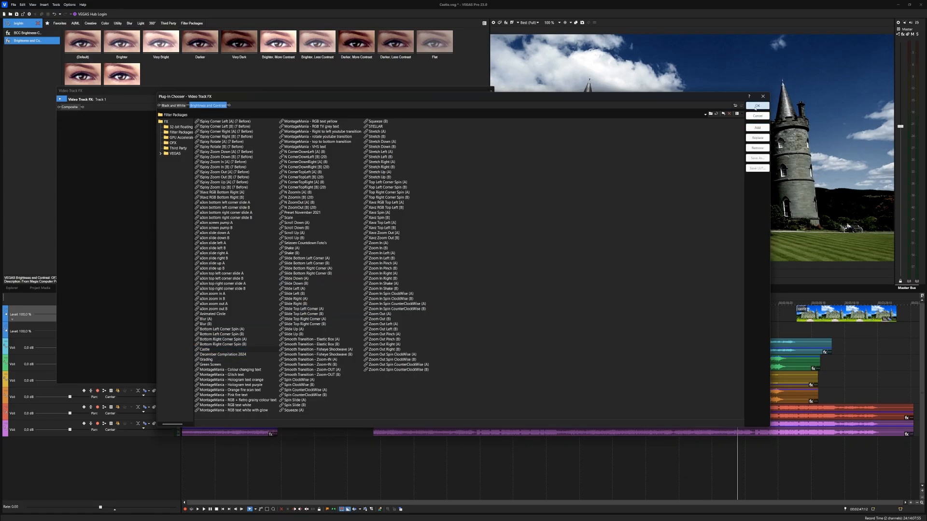
click(757, 106)
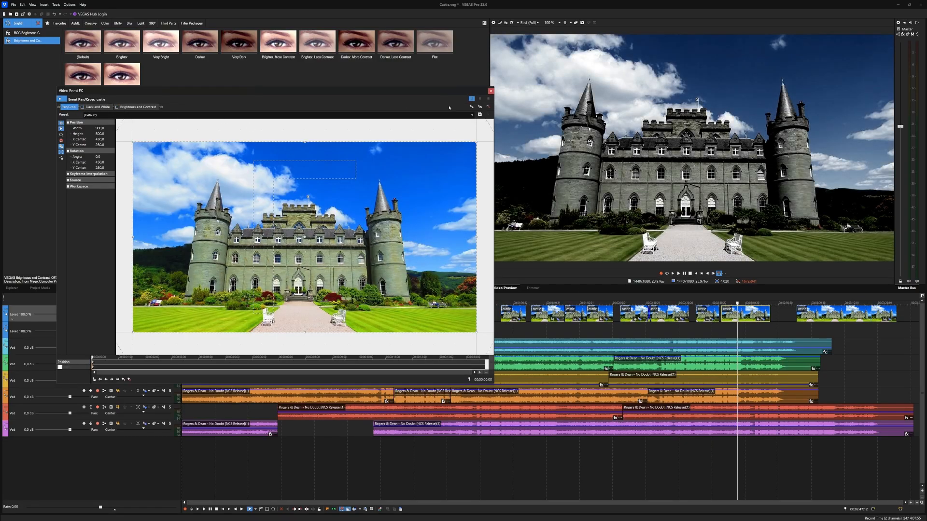
click(490, 91)
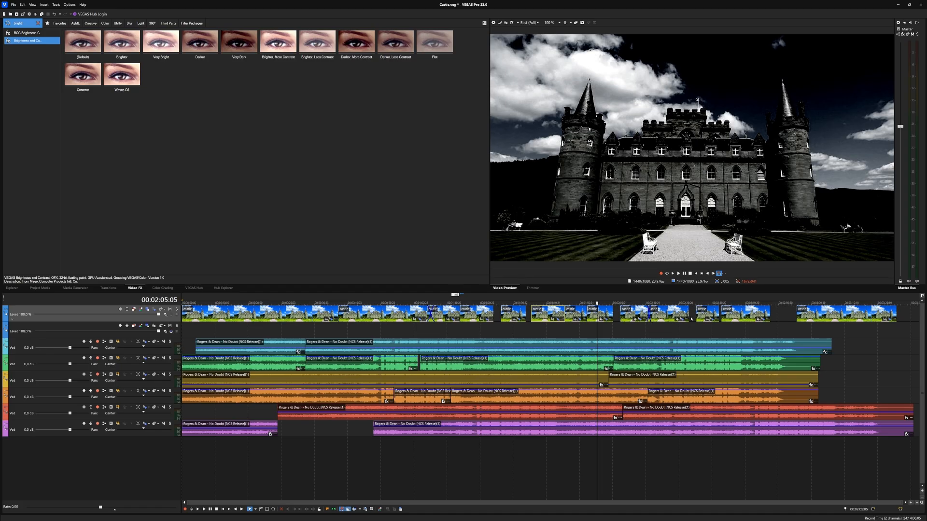
mouse_move(715, 315)
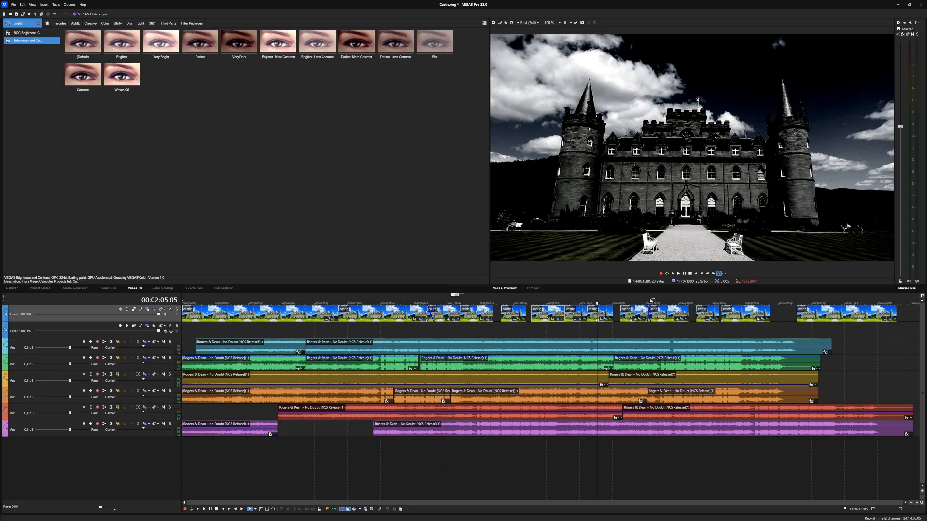
mouse_move(651, 299)
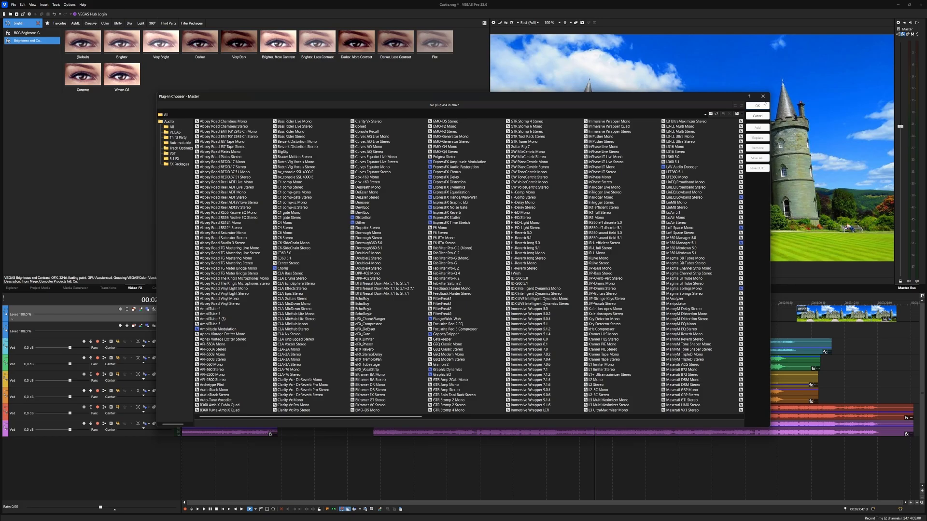
Cancel the master bus Plug-In Chooser without adding effects.
click(757, 114)
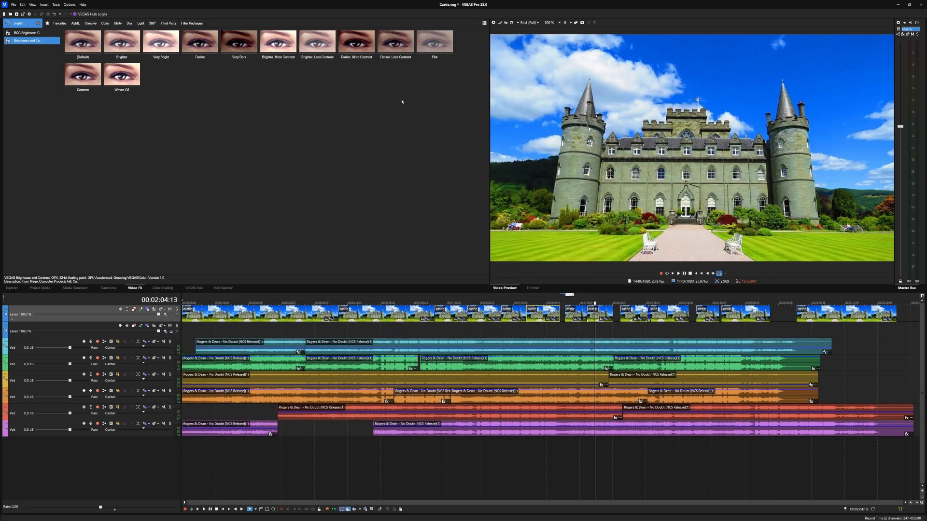
mouse_move(255, 241)
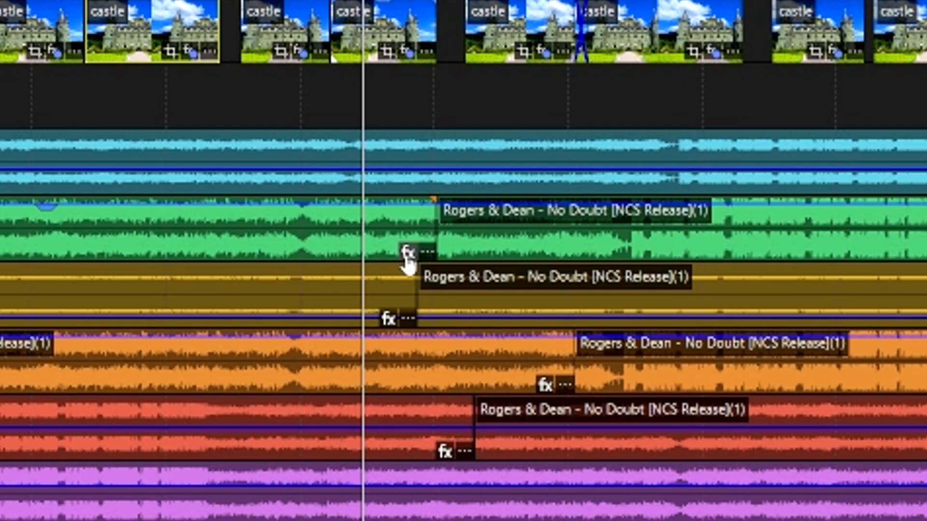
Save the music clip's DeEsser and C6 chain as a package named Vlog Audio.
click(406, 251)
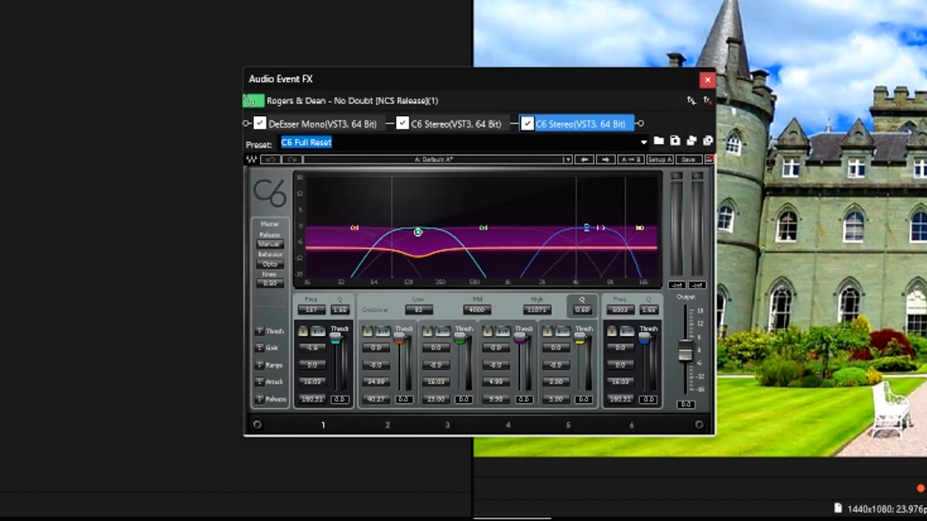
drag(417, 231, 459, 241)
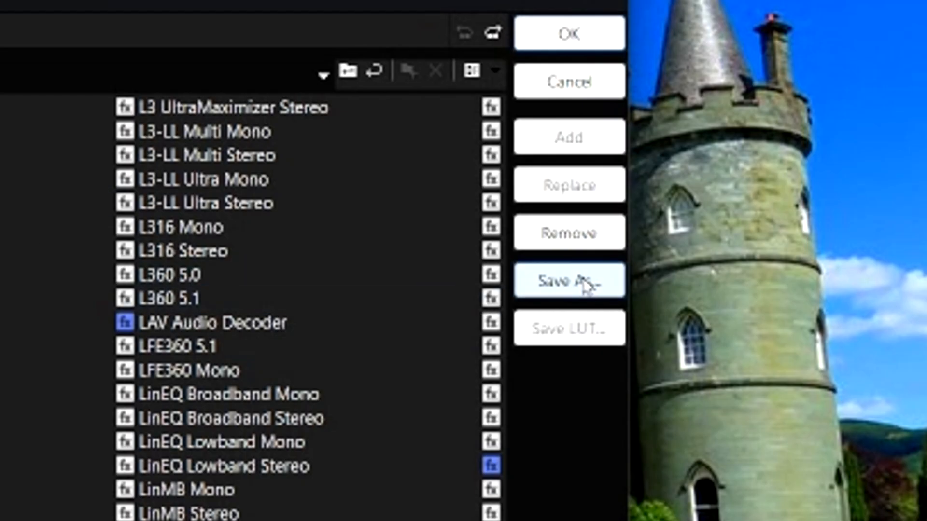
click(566, 280)
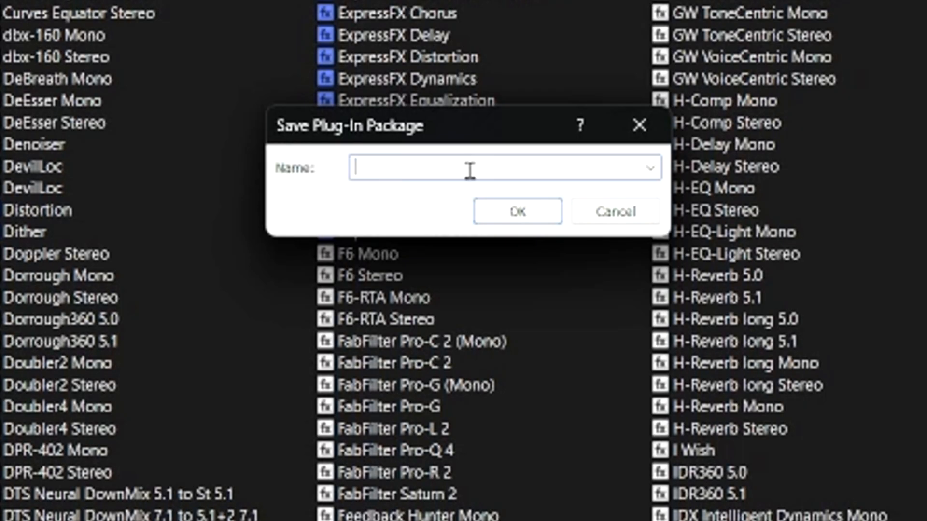
text(Vlog Audio)
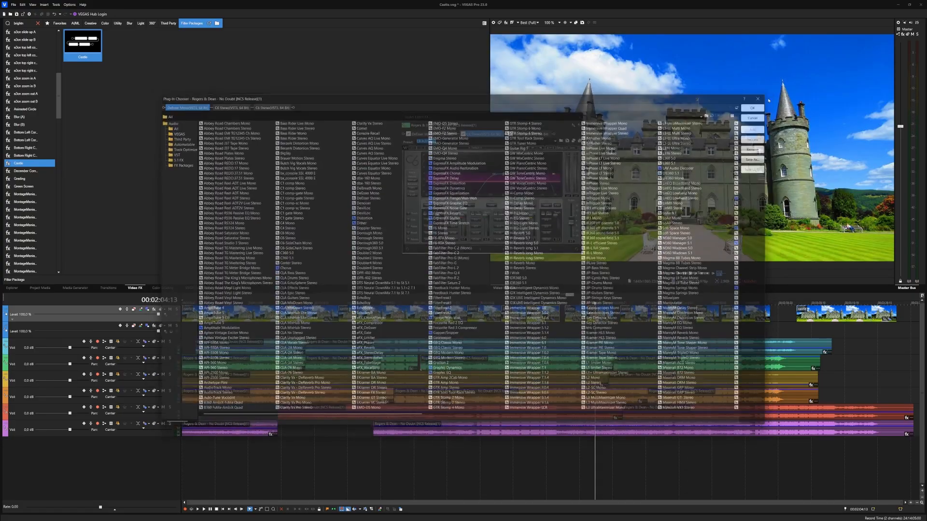
Confirm the Vlog Audio package and open the filter packages folder holding Castle.xml.
click(752, 107)
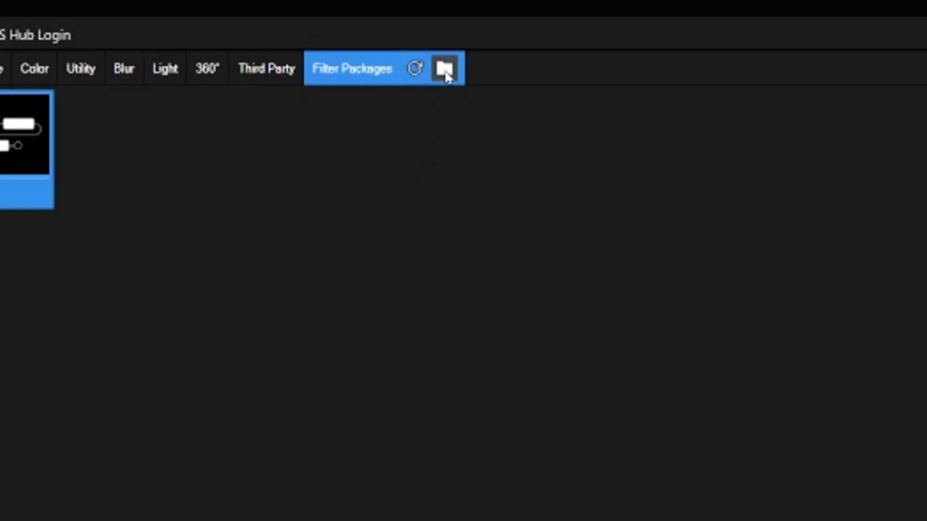
click(441, 67)
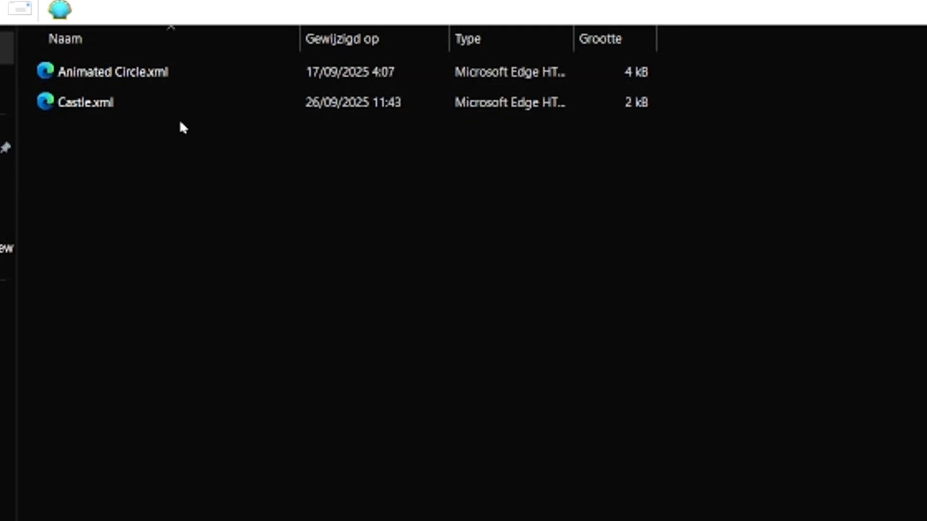